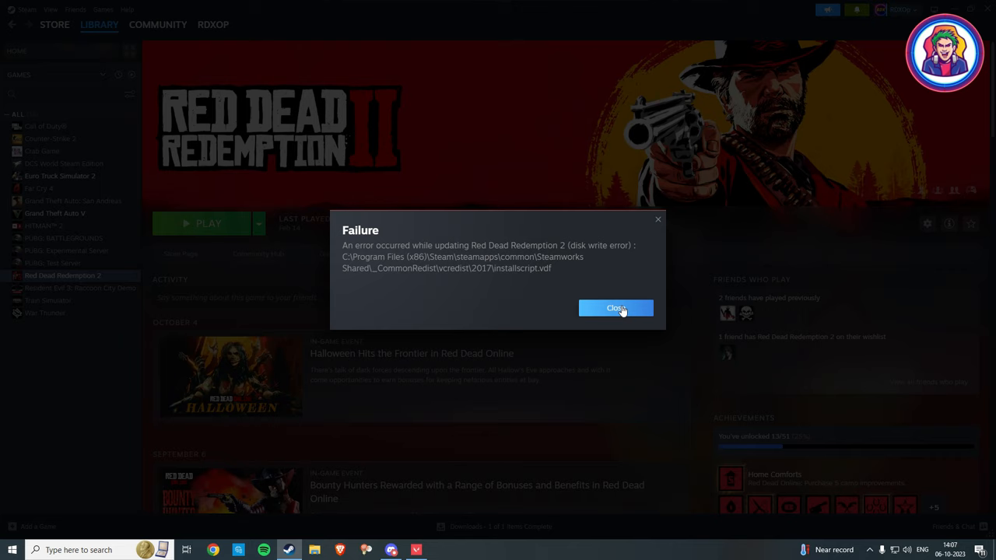
- Close the Failure dialog reporting the Red Dead Redemption 2 disk write error
click(616, 308)
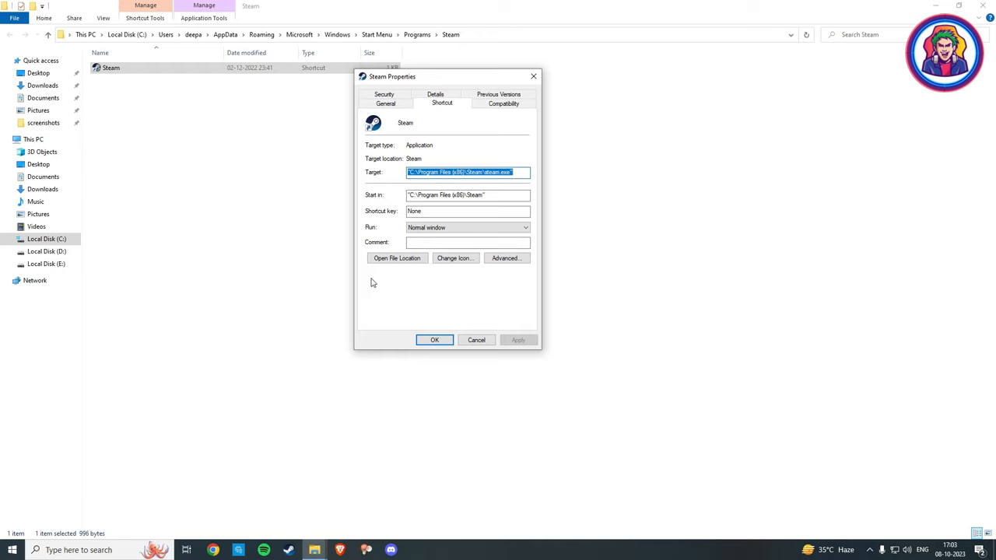
- Enable 'Run this program as an administrator' on the Steam shortcut's Compatibility settings
click(503, 103)
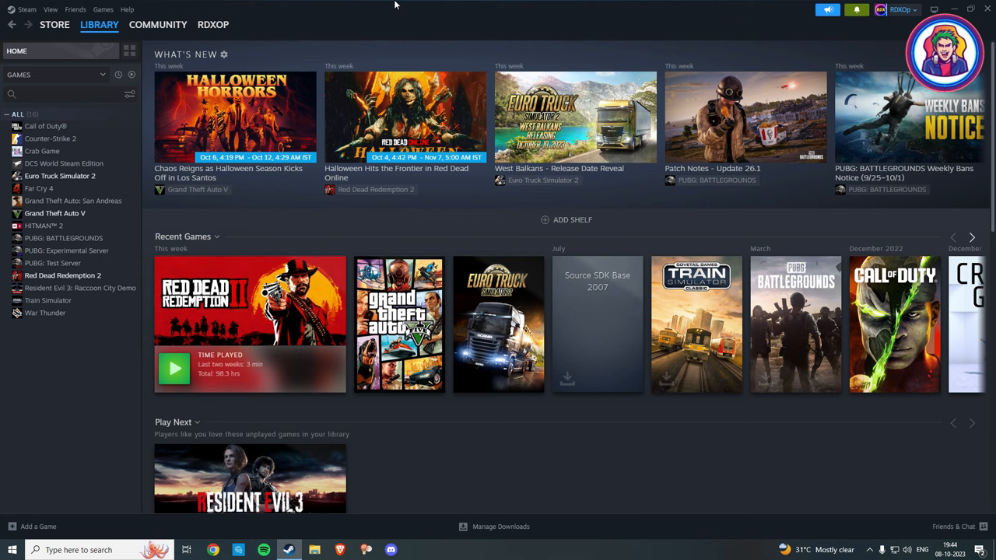
- Clear Steam's download cache from Settings > Downloads
click(49, 21)
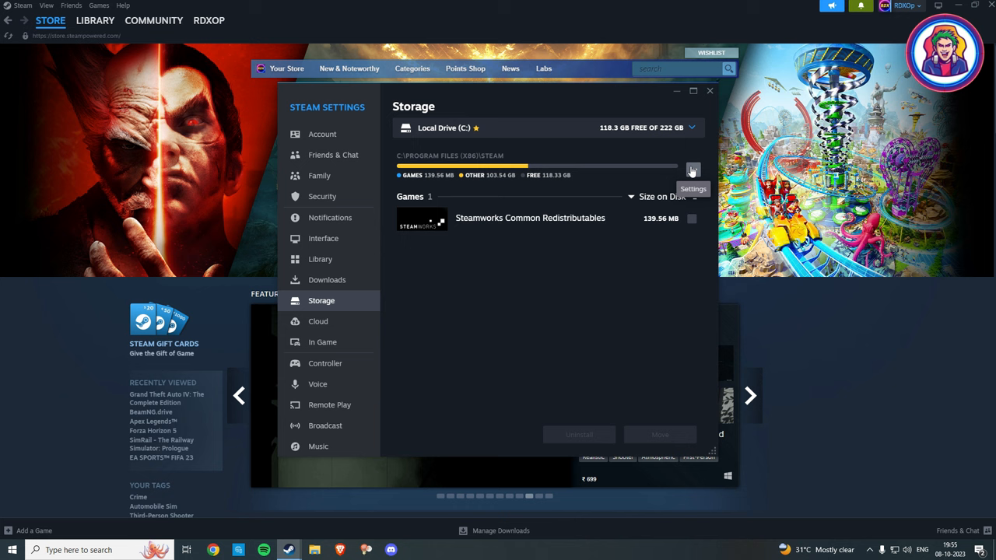
- Run Repair Folder on the C:\Program Files (x86)\Steam library and close the completion notice
click(691, 170)
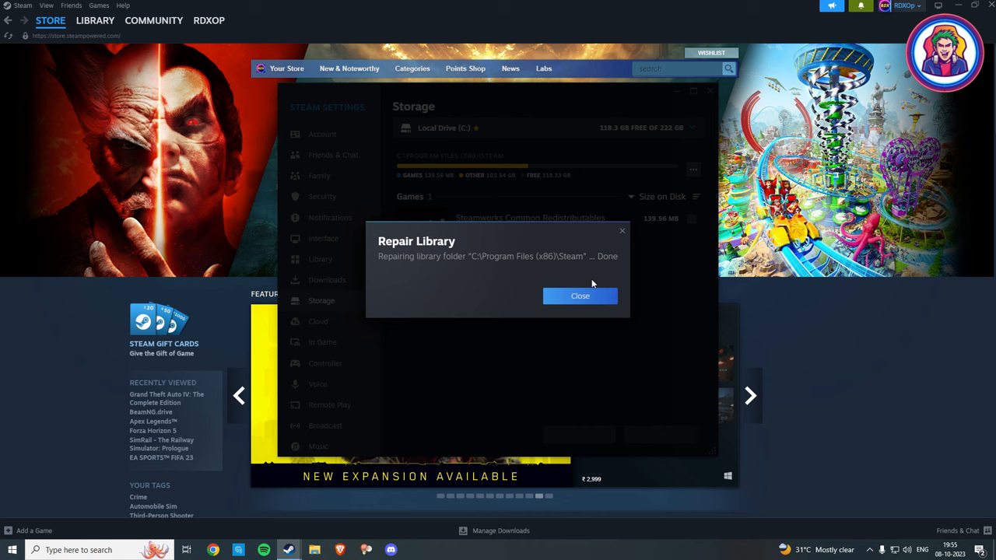
click(579, 295)
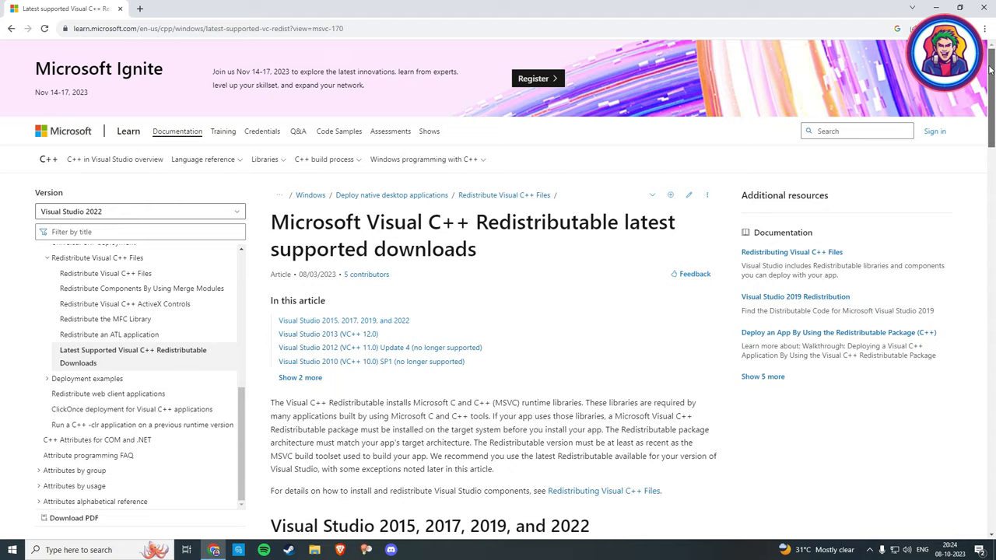
- Get the x64 Visual C++ 2015–2022 Redistributable from the downloads page and install it
scroll(down, 3)
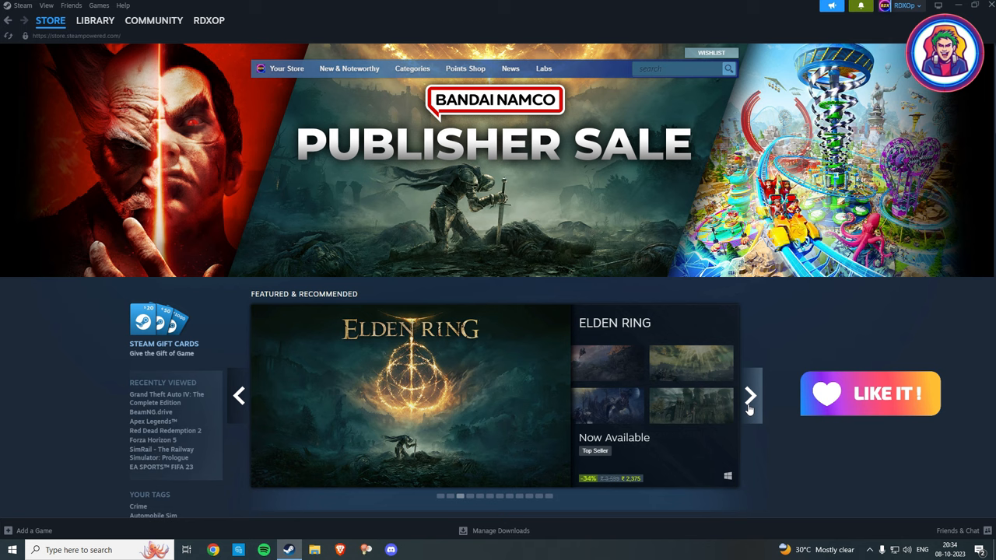
- Advance the Featured & Recommended carousel until Mount & Blade II: Bannerlord appears
click(750, 395)
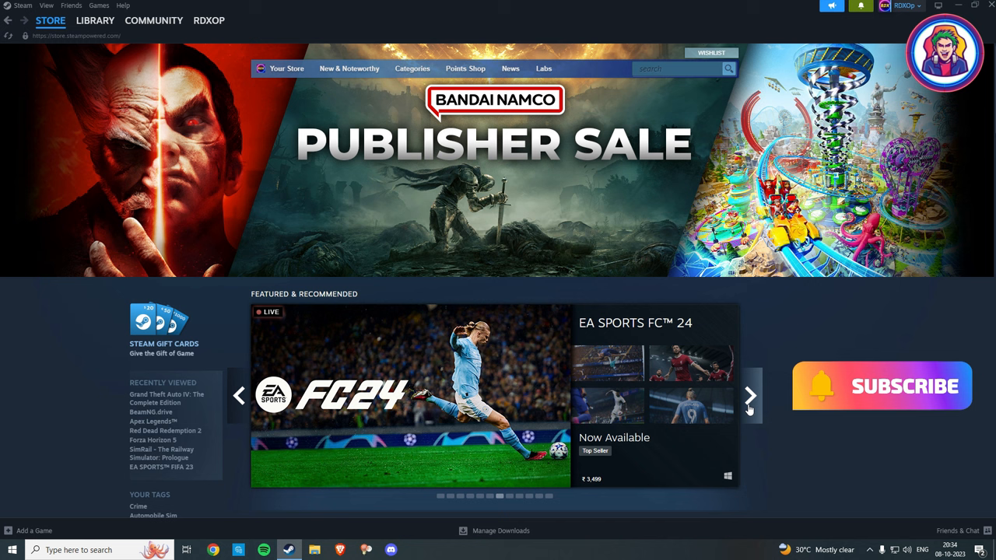
click(749, 395)
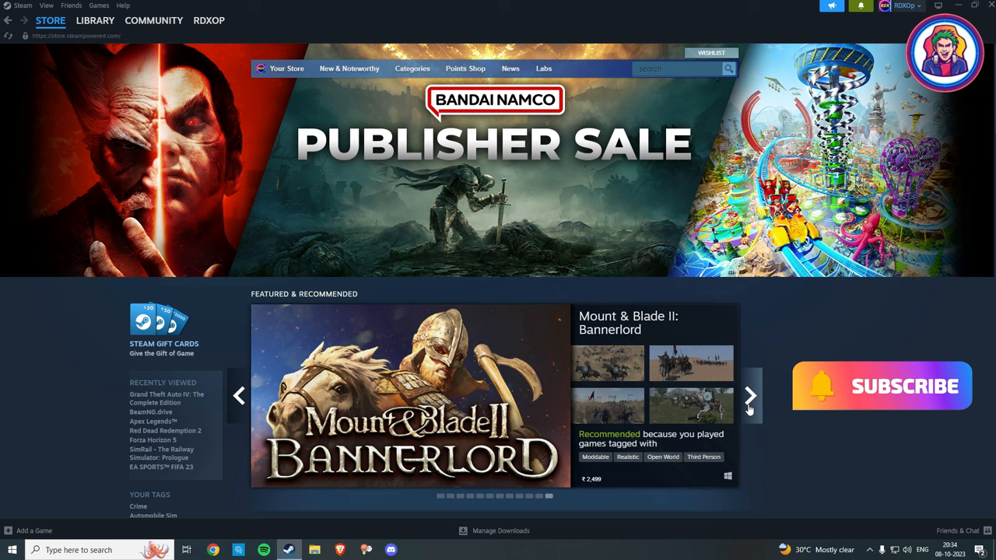